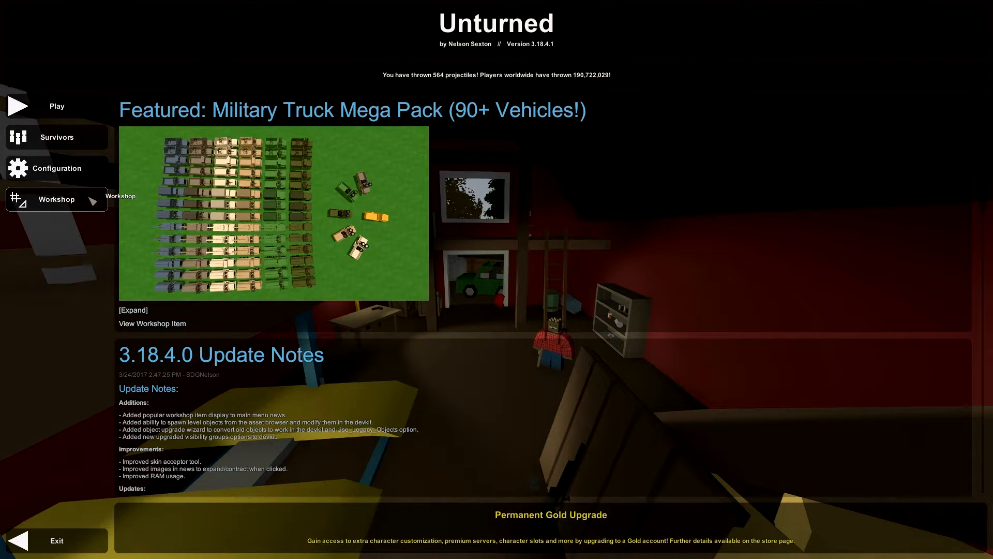
- From Workshop > Editor, select TestMap in the level list and launch it in the Devkit
click(55, 198)
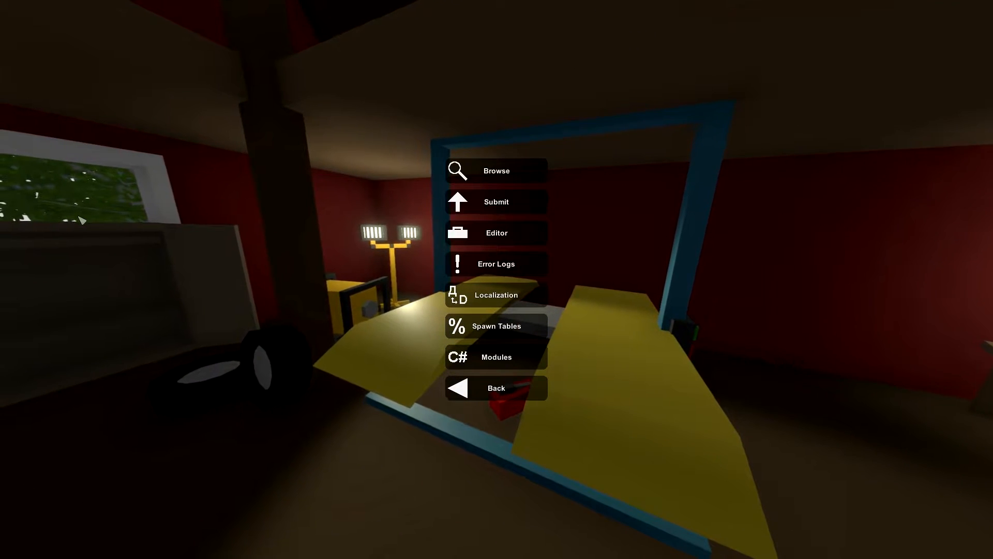
click(496, 233)
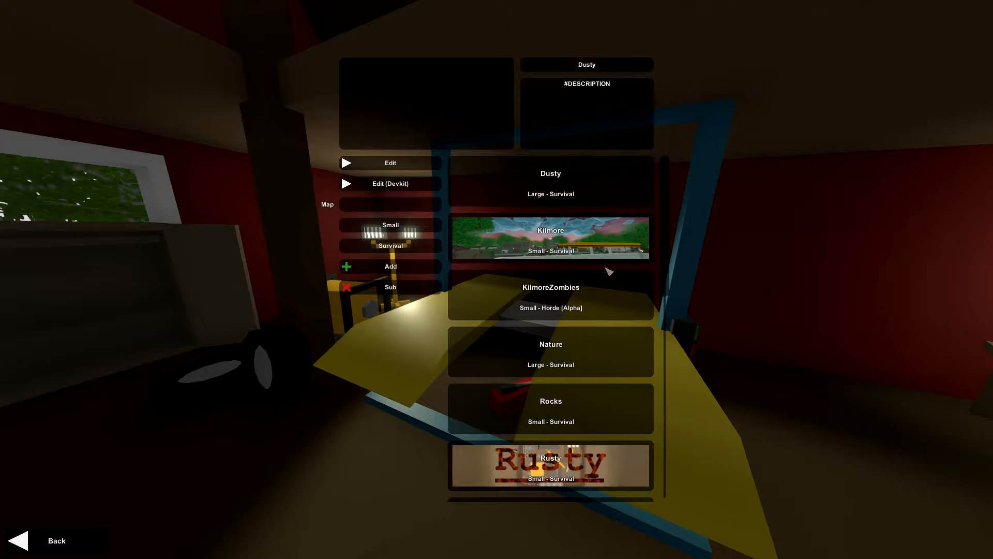
scroll(down, 3)
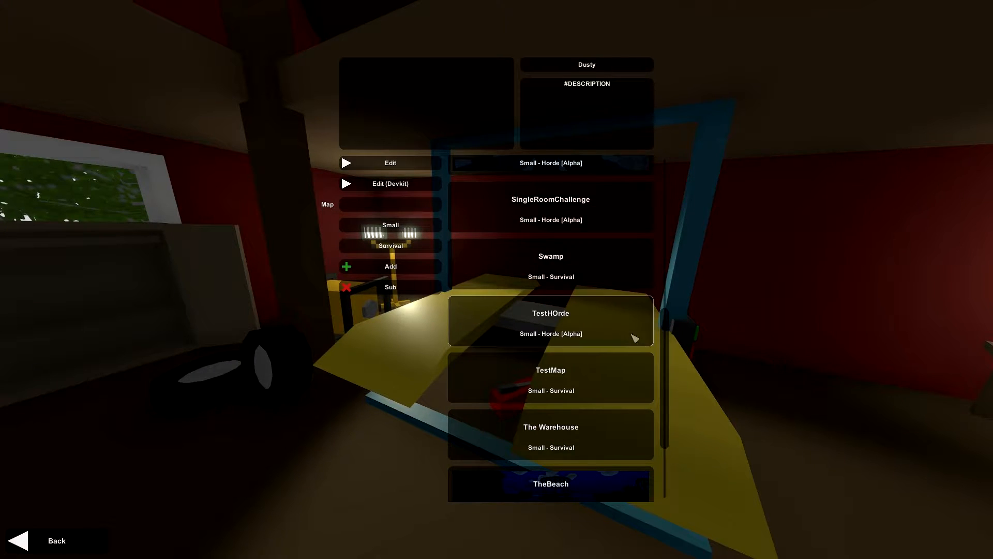
click(551, 377)
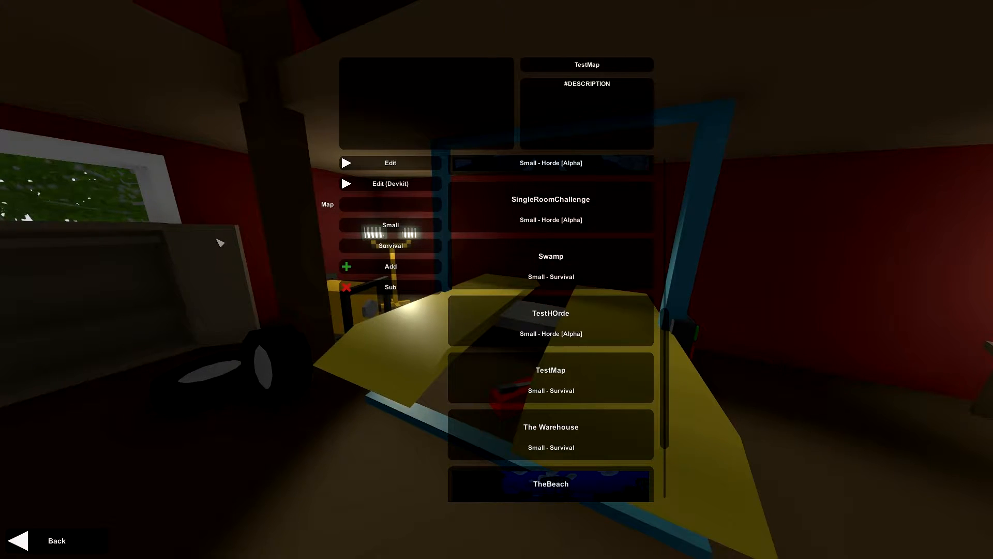
mouse_move(390, 162)
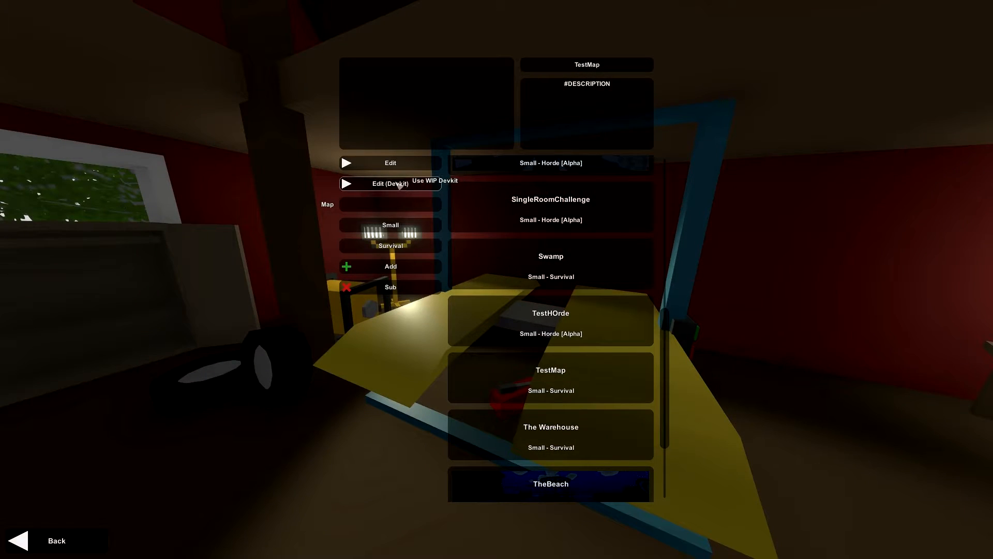
click(390, 184)
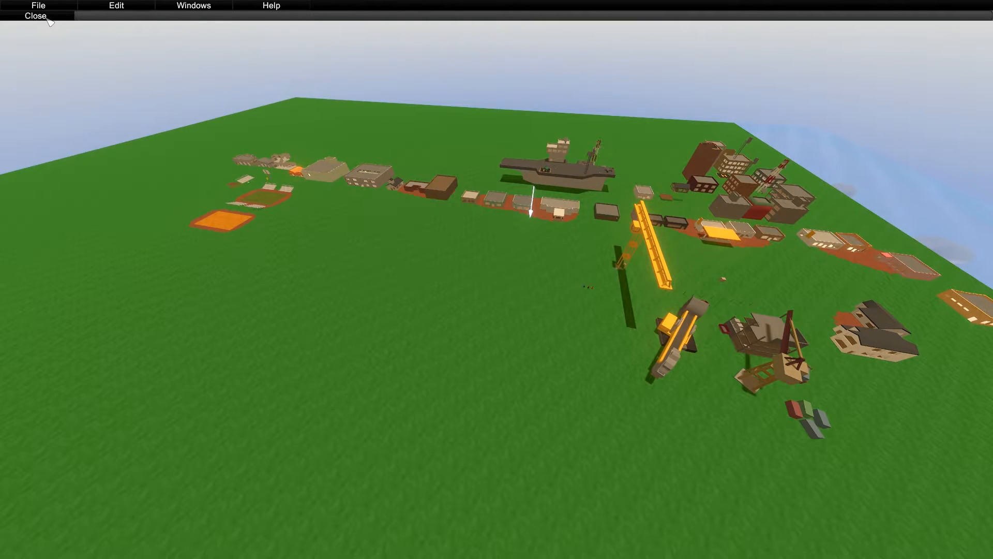
- Close the Viewport via File > Close, then attempt Help > SubMenu > Guides
click(272, 5)
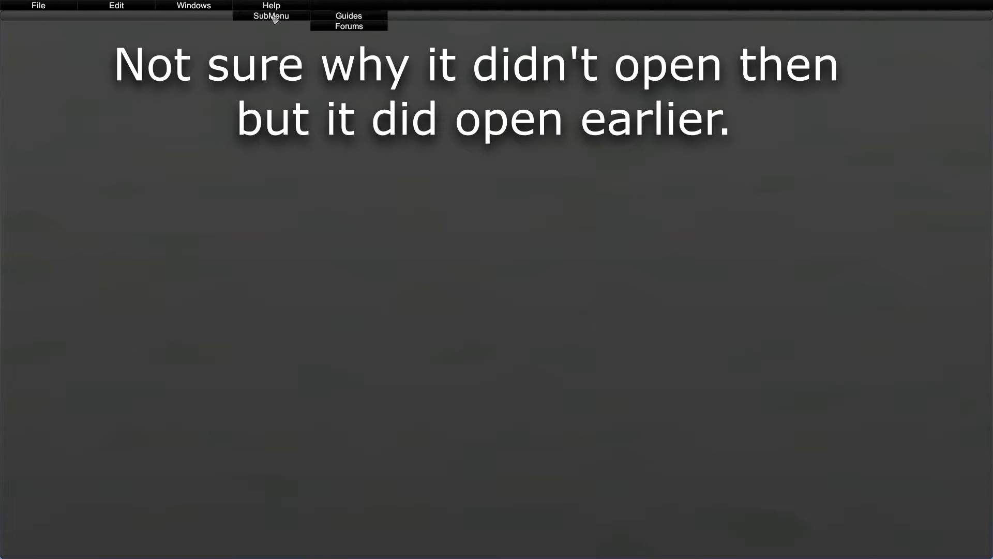
click(271, 5)
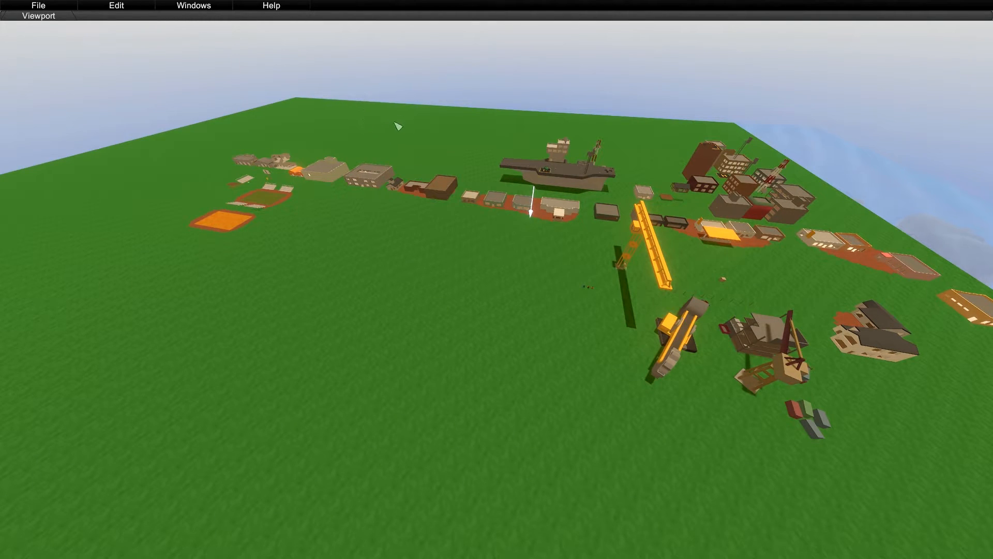
mouse_move(504, 266)
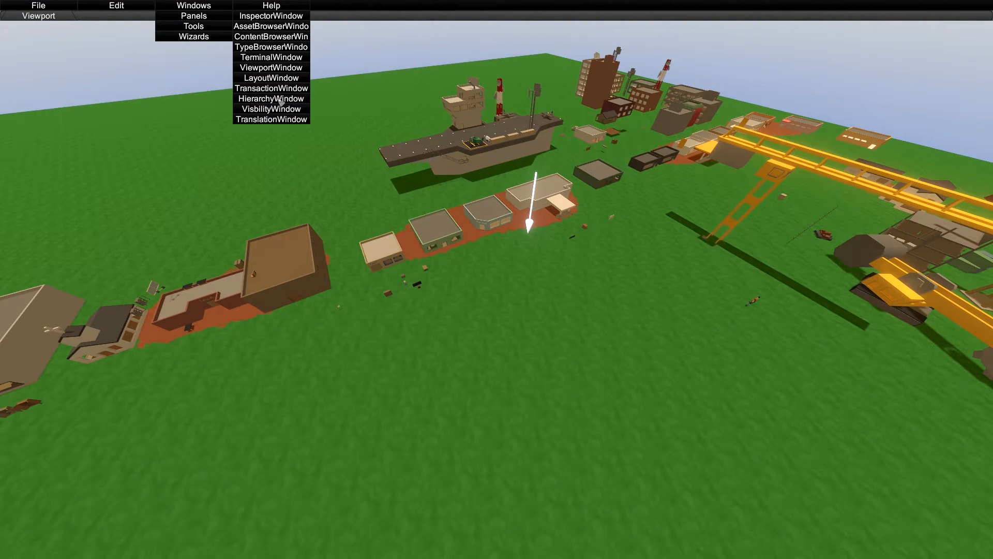
- Add the HierarchyWindow panel listing World_Object, the kill volumes and other scene items
click(270, 98)
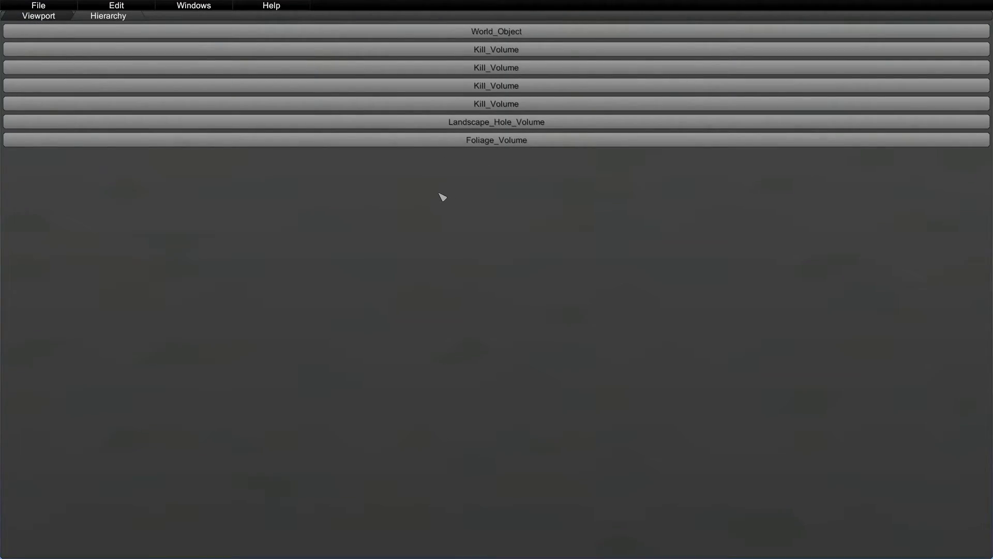
mouse_move(346, 166)
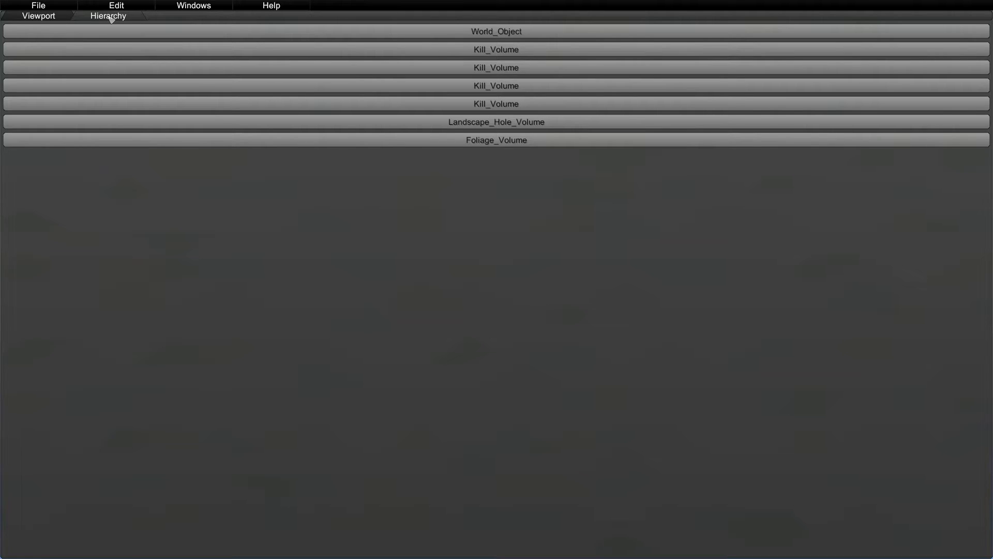
mouse_move(513, 91)
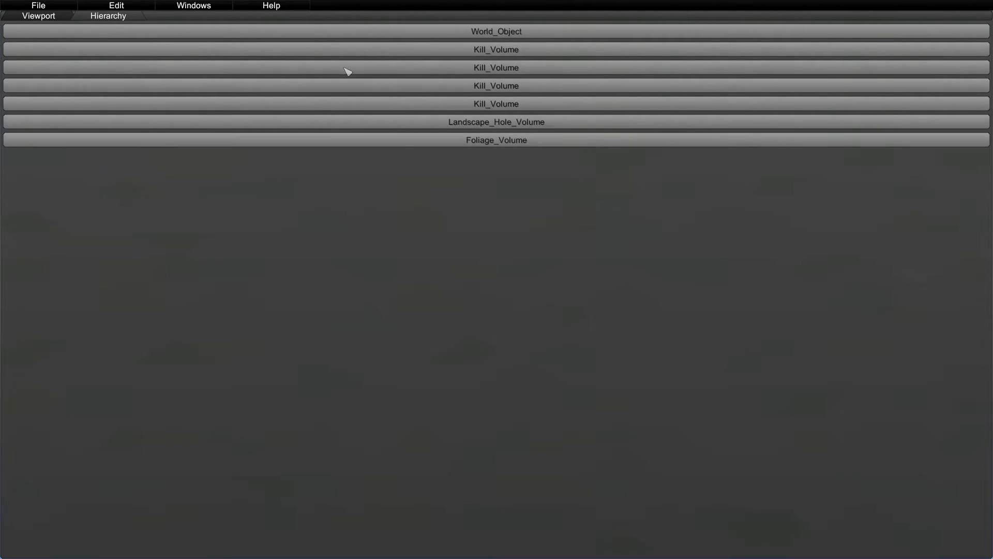
mouse_move(466, 112)
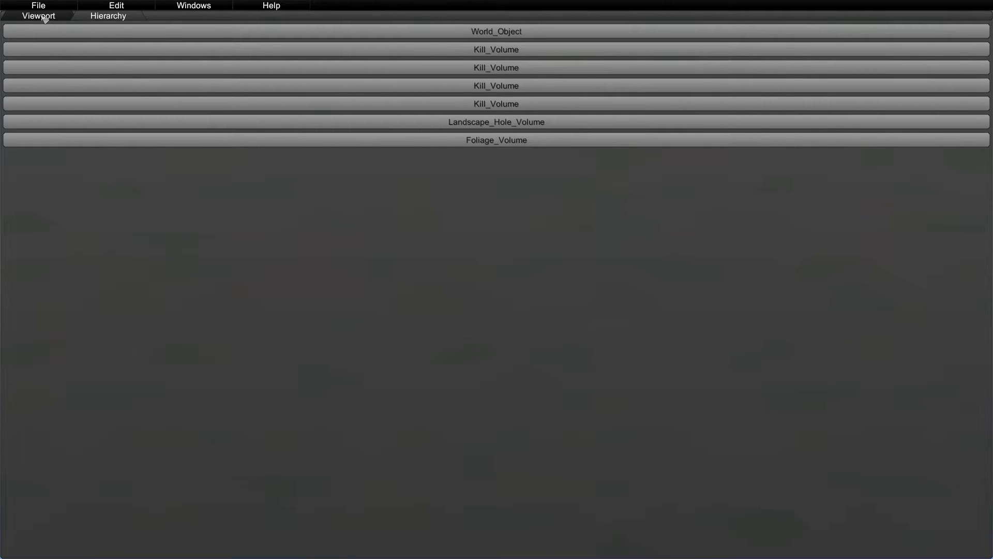
mouse_move(133, 27)
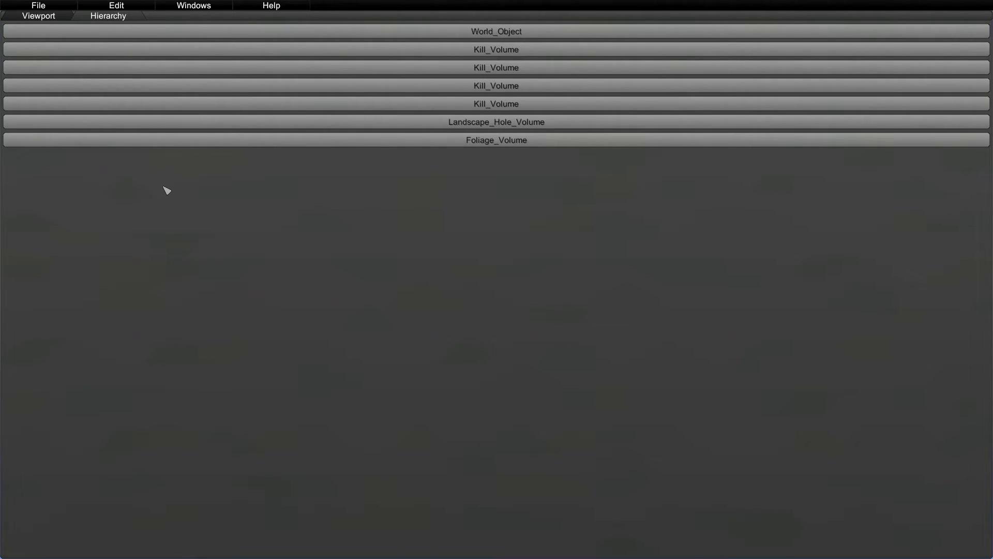
mouse_move(115, 22)
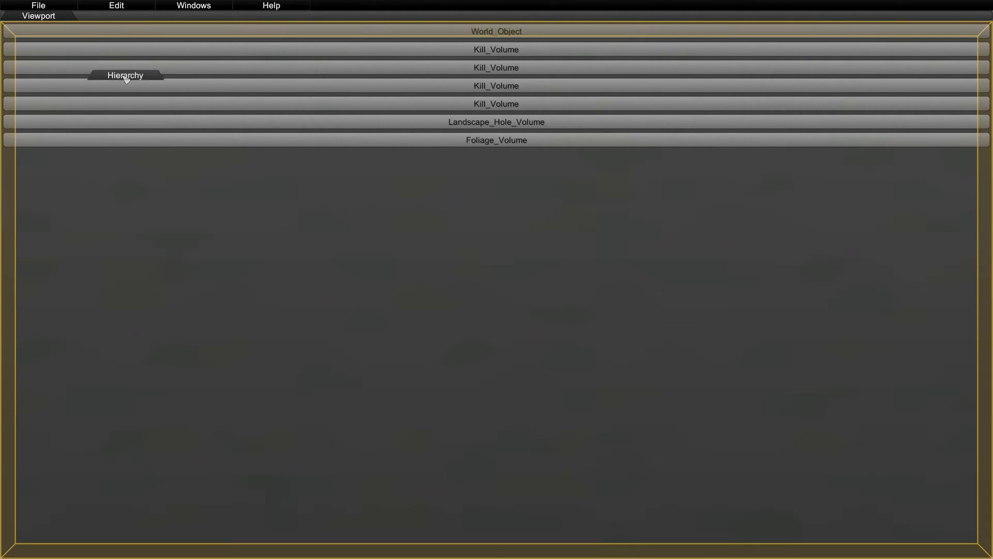
- Float the Hierarchy tab and dock it as a narrow column right of the Viewport
drag(125, 75, 55, 32)
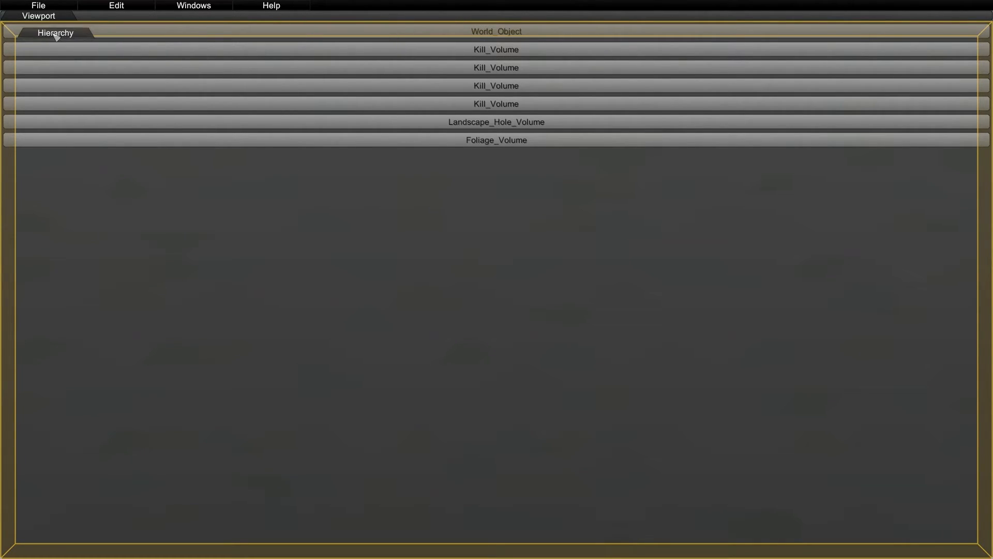
drag(55, 32, 689, 261)
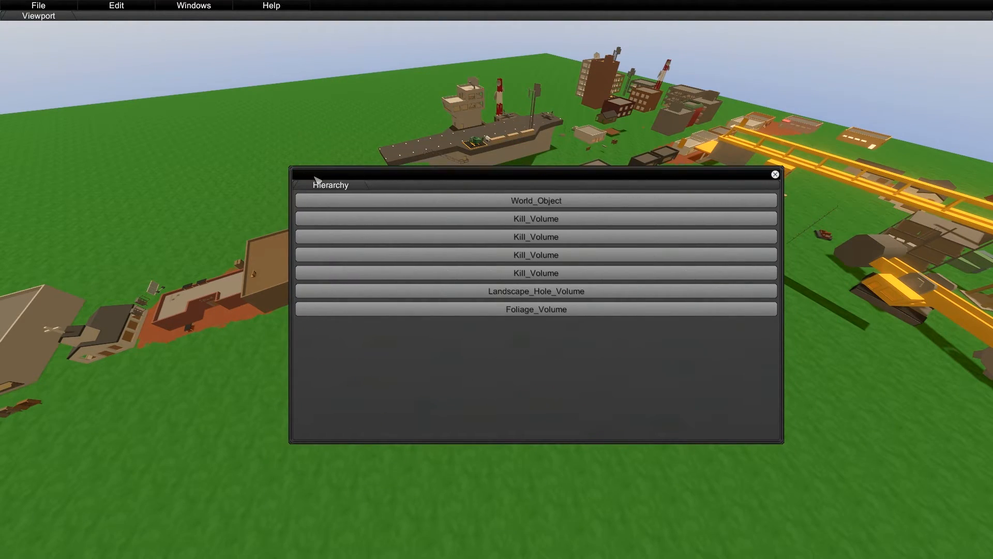
mouse_move(335, 189)
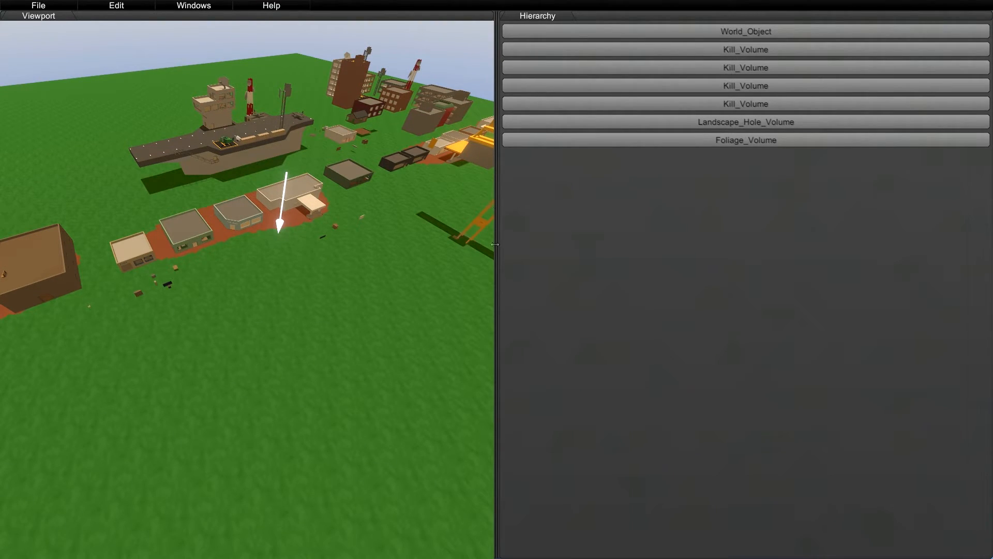
mouse_move(505, 247)
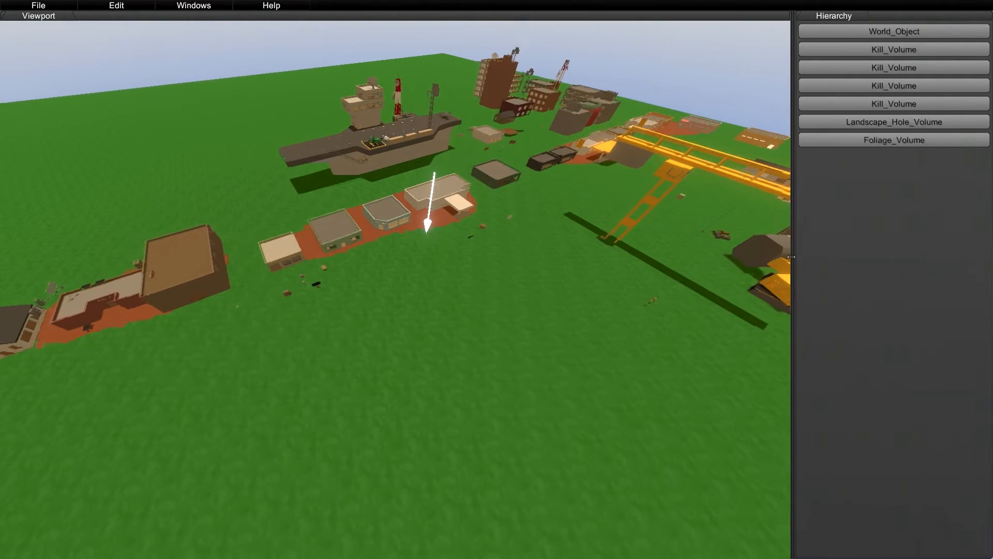
drag(791, 256, 471, 288)
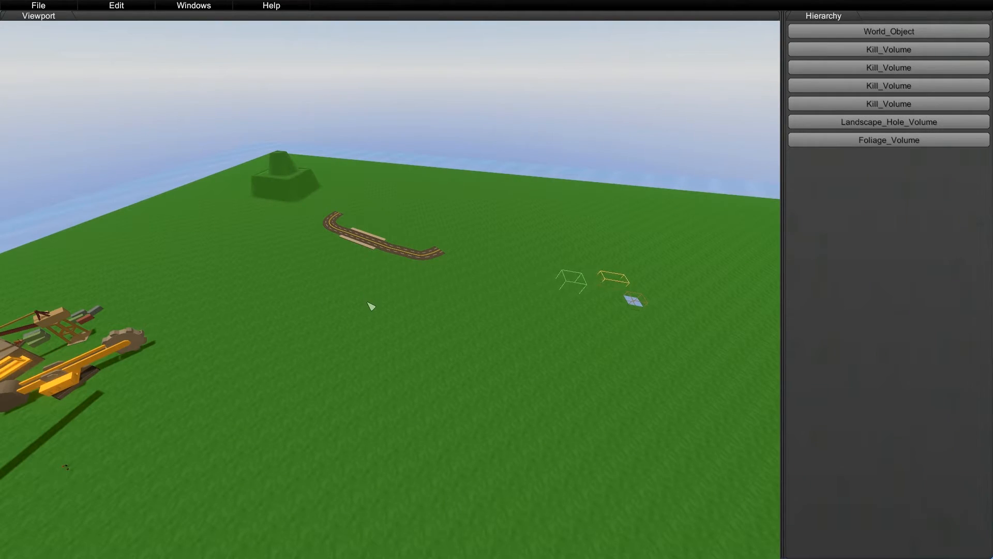
- Add the InspectorWindow panel showing position, rotation and scale beneath the Viewport
click(193, 6)
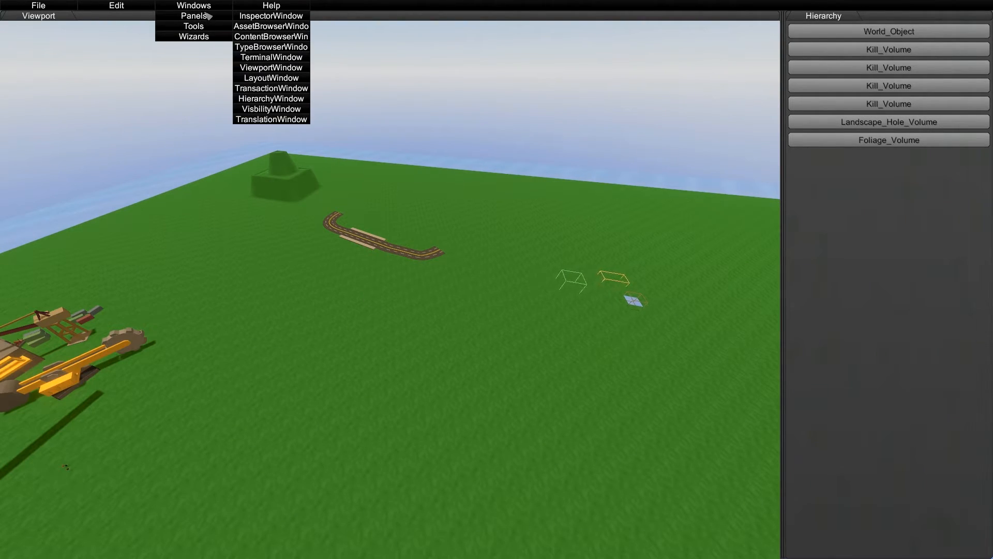
click(271, 16)
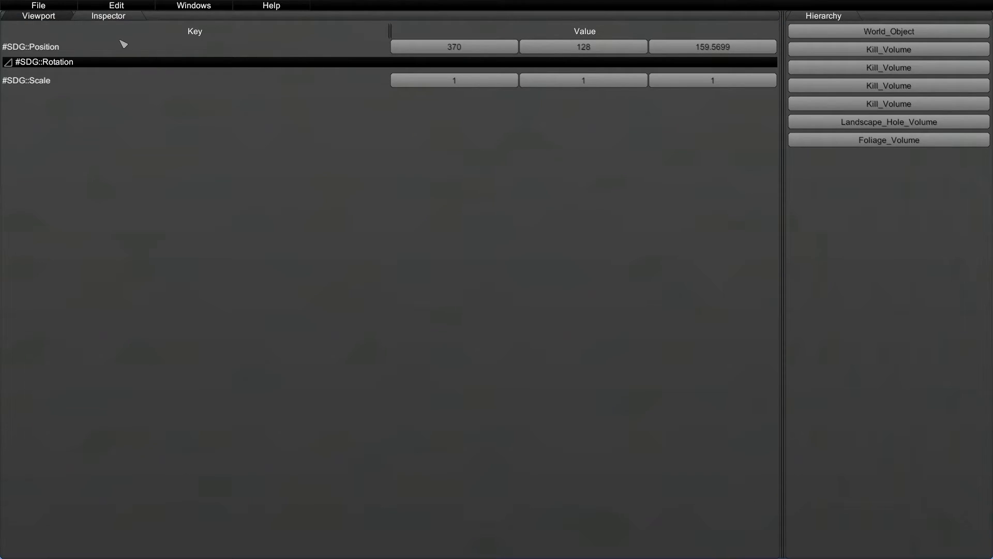
mouse_move(117, 15)
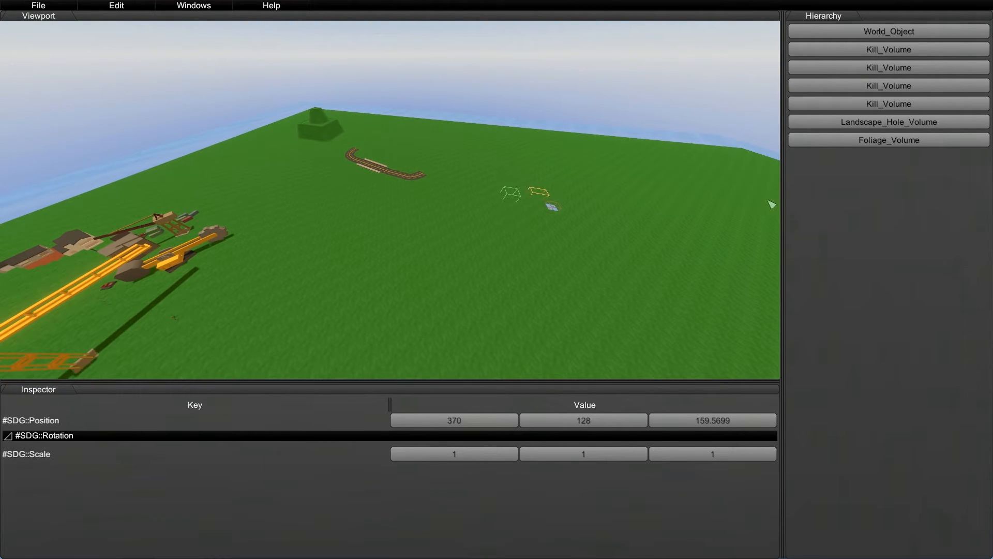
- Add the AssetBrowserWindow panel and dock it as a tab beside the Hierarchy
click(193, 5)
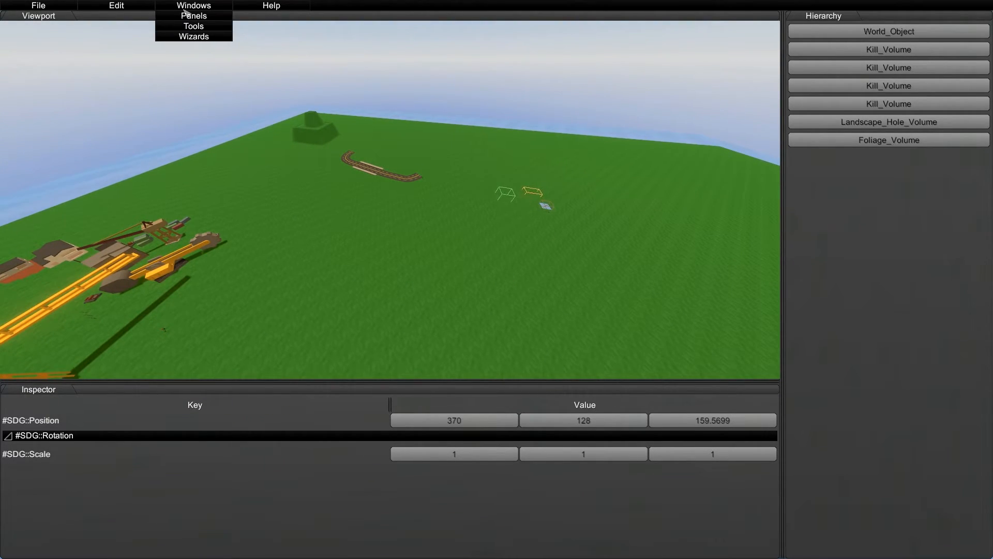
click(193, 15)
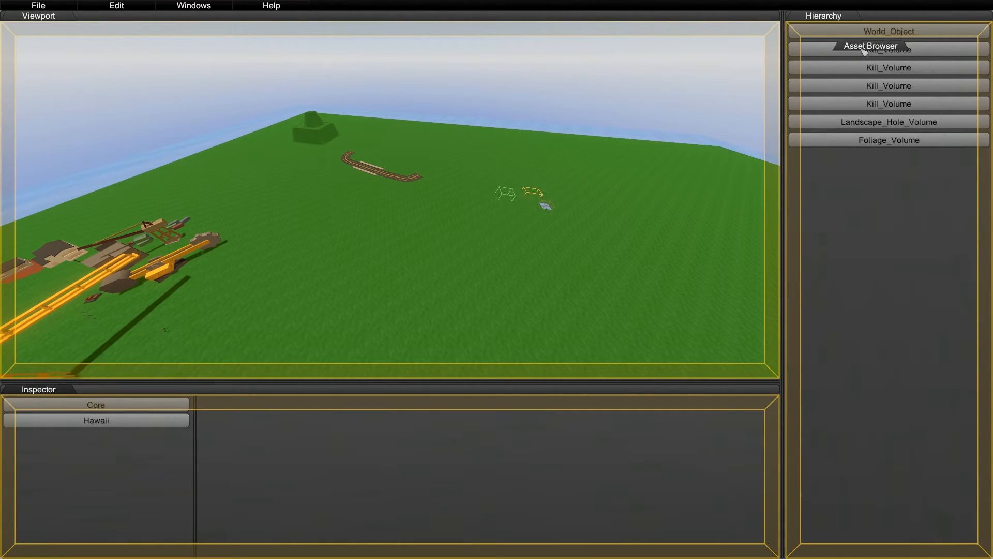
click(888, 31)
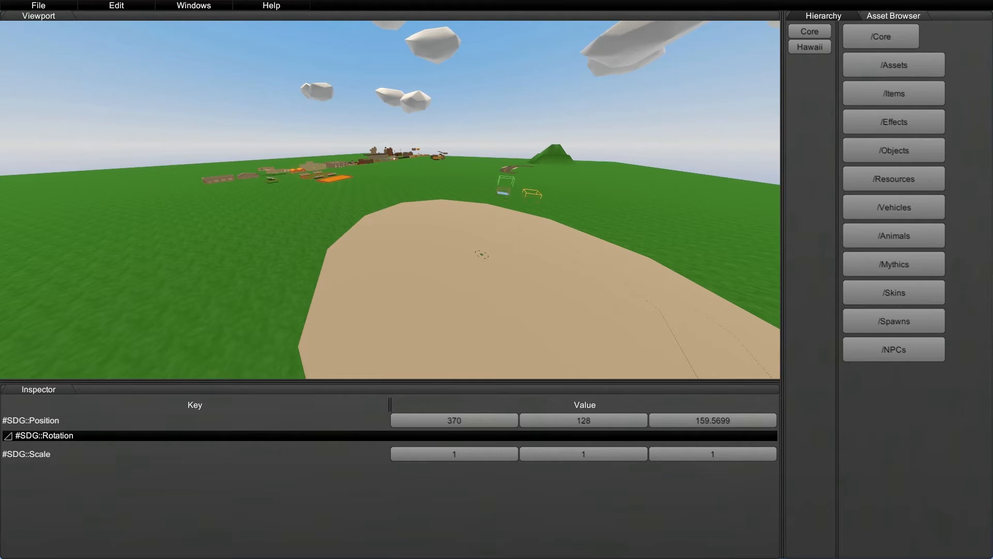
click(194, 5)
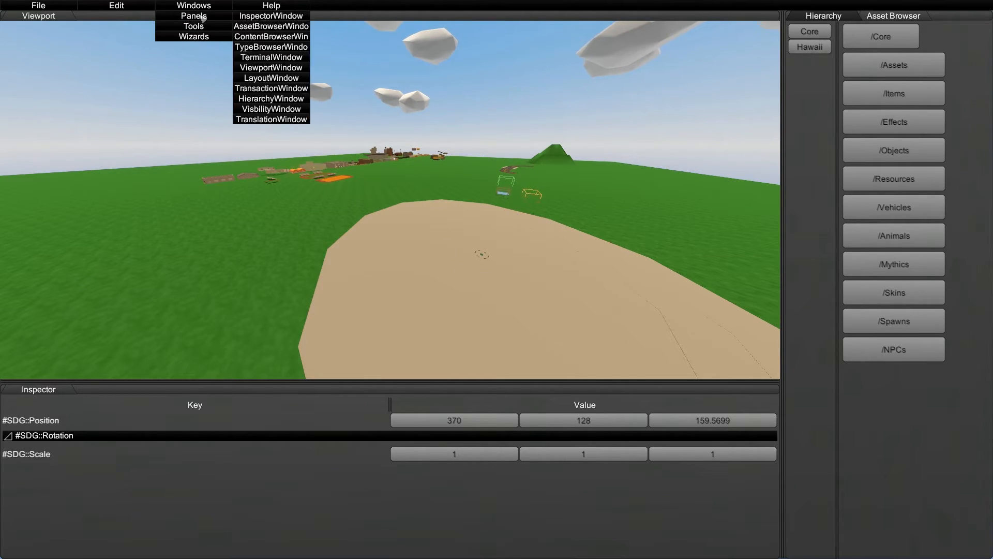
click(258, 162)
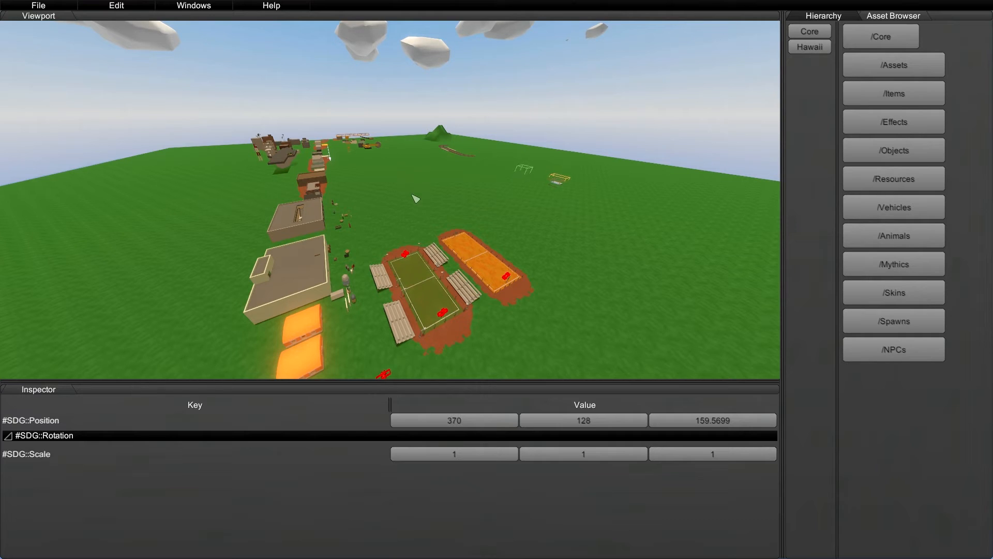
click(37, 7)
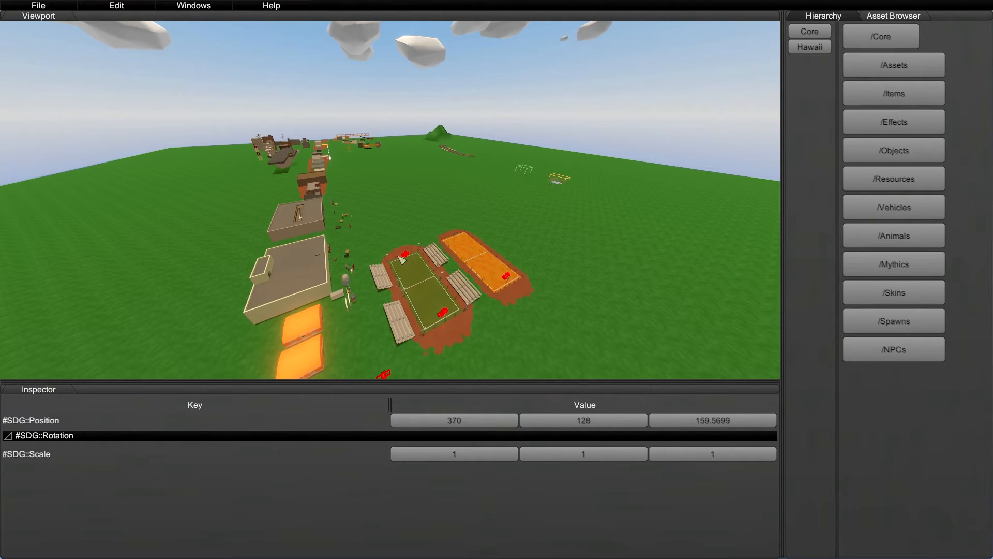
click(38, 5)
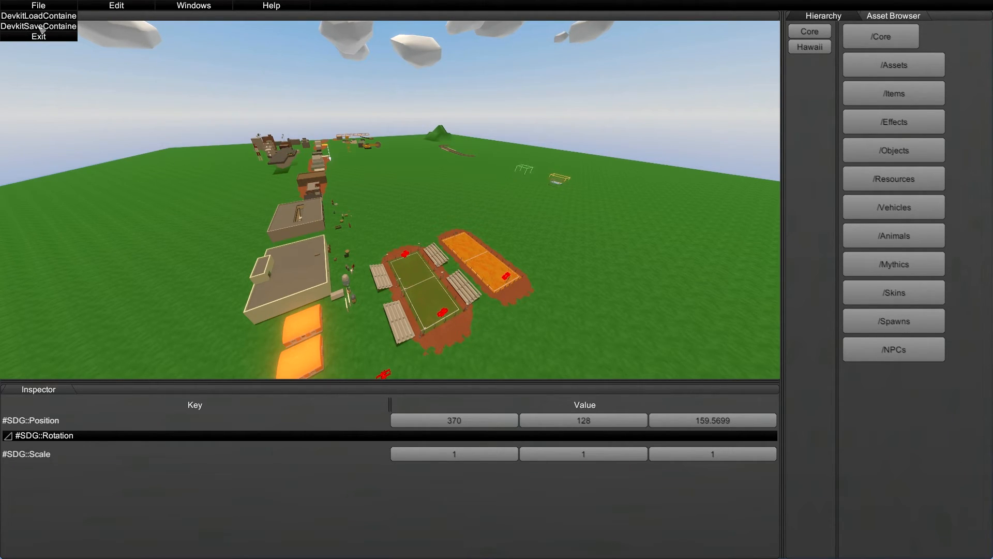
- Exit the Devkit via File > Exit, returning to Unturned's main menu
click(38, 26)
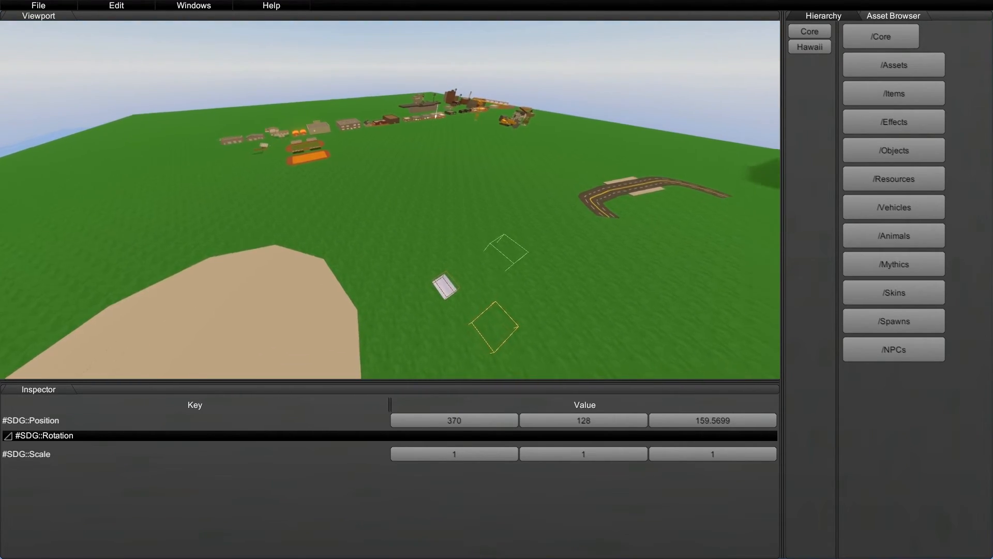
click(38, 5)
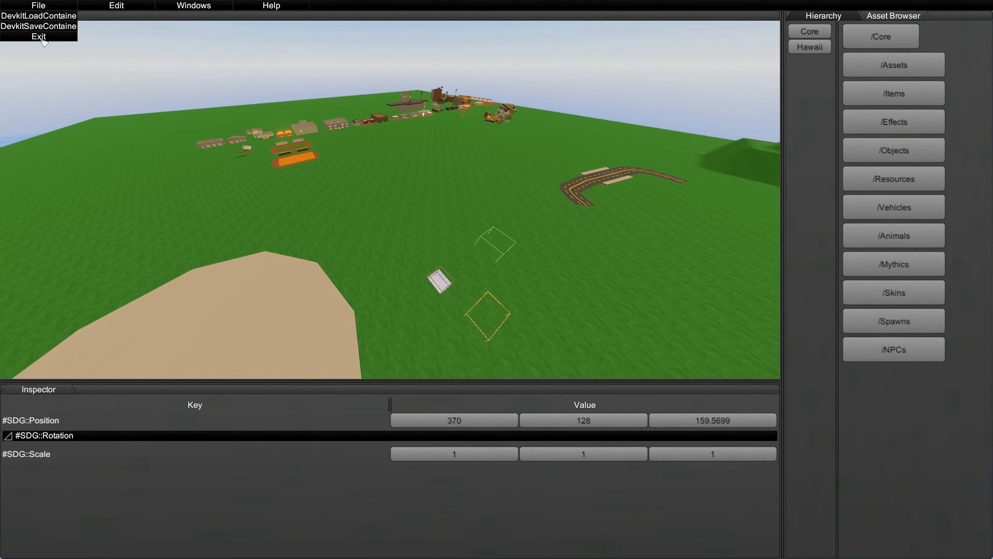
click(38, 37)
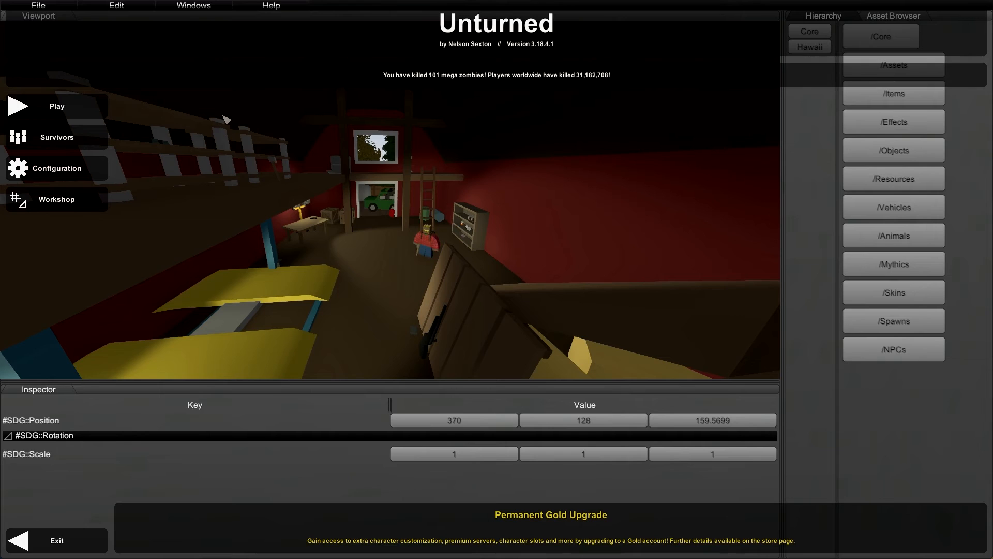
mouse_move(403, 390)
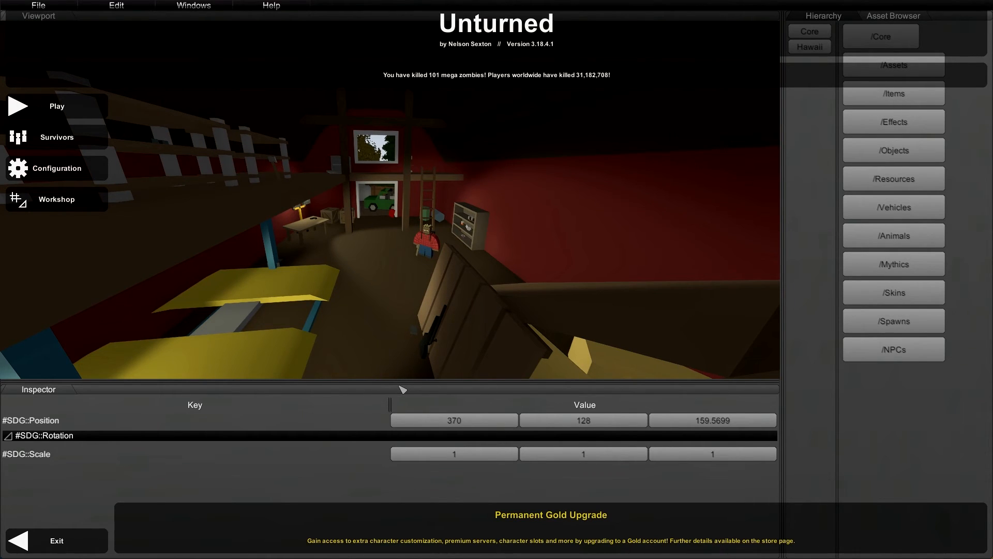
mouse_move(338, 379)
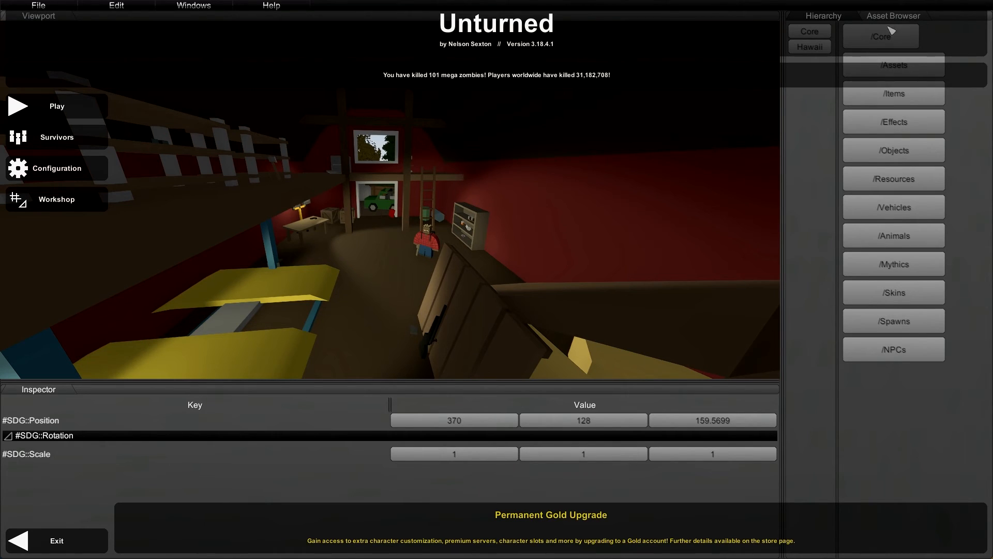
mouse_move(558, 278)
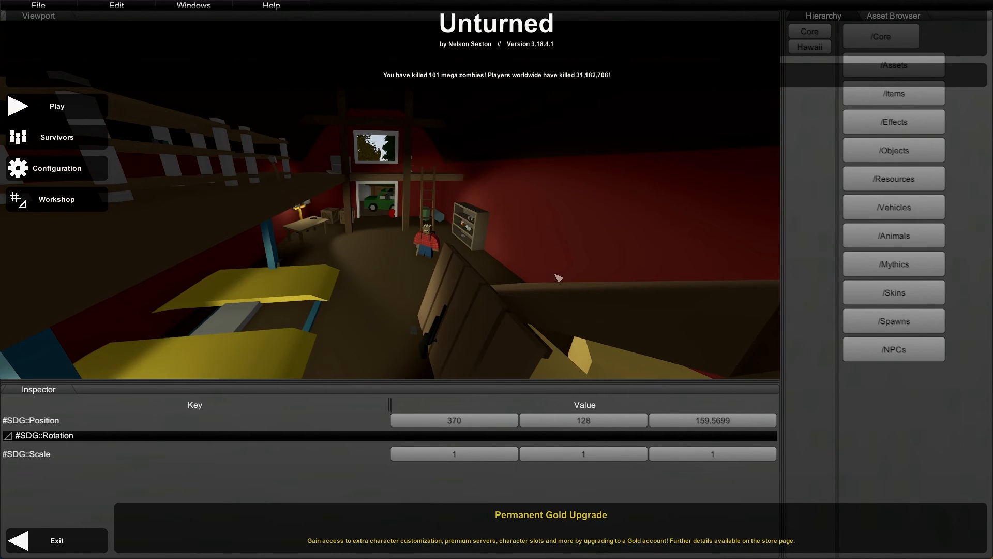
mouse_move(604, 325)
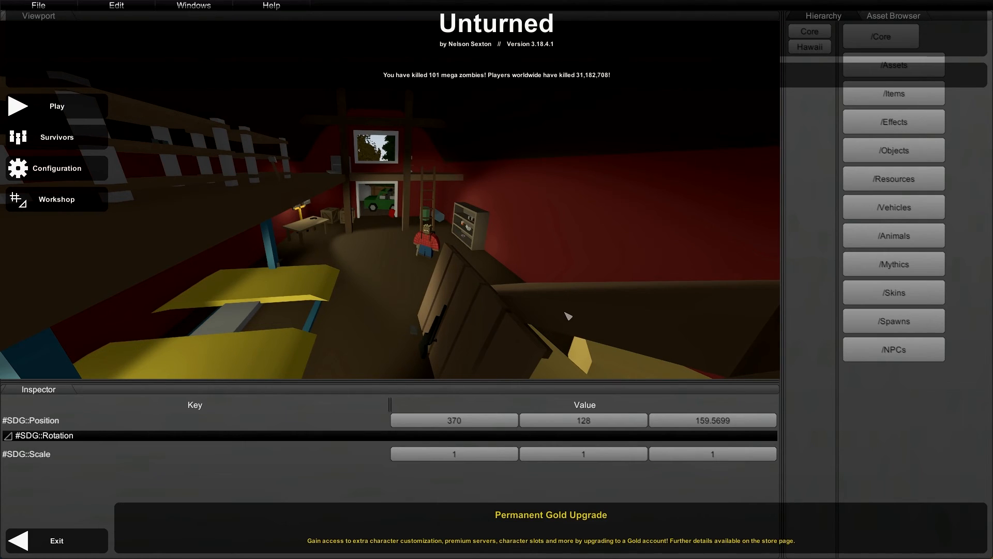
mouse_move(814, 165)
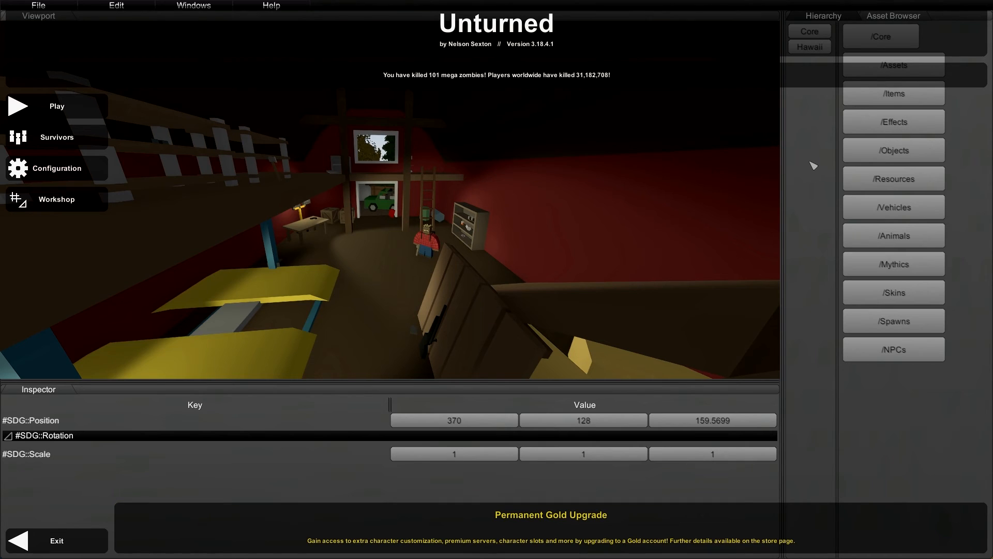
mouse_move(784, 158)
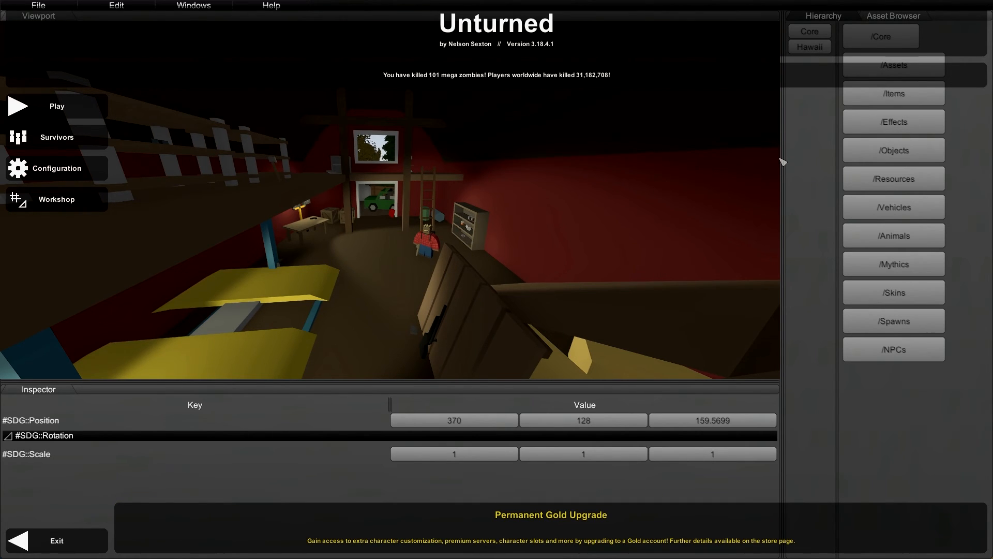
mouse_move(752, 172)
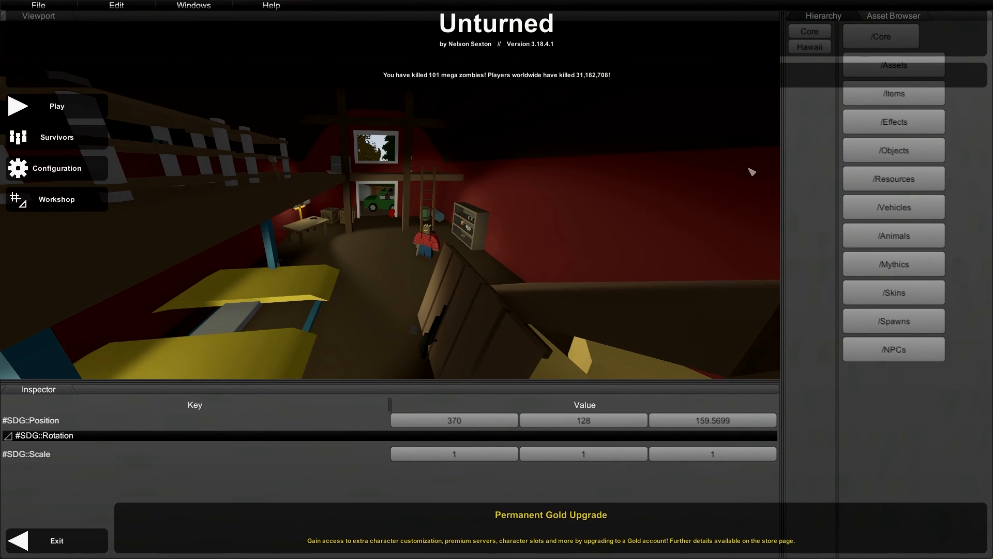
mouse_move(721, 171)
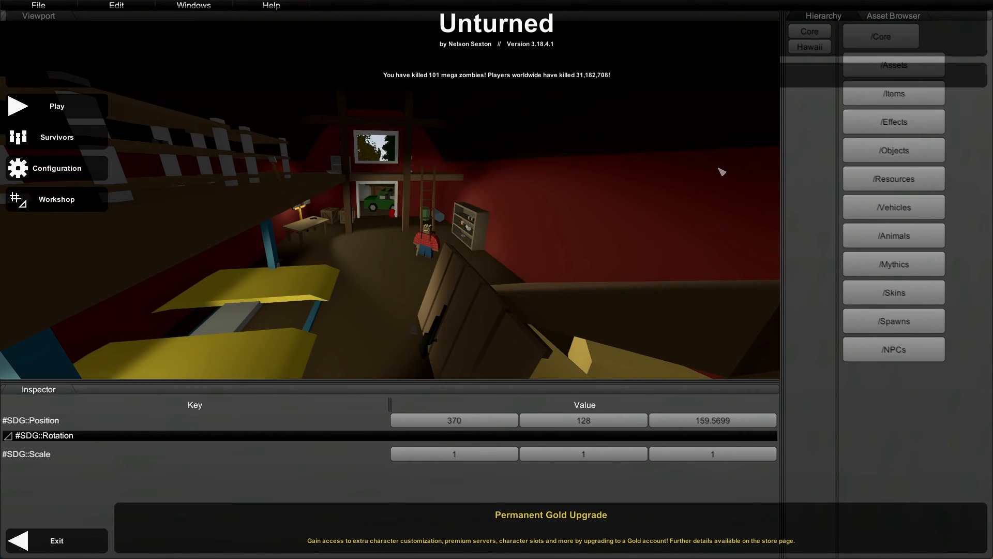